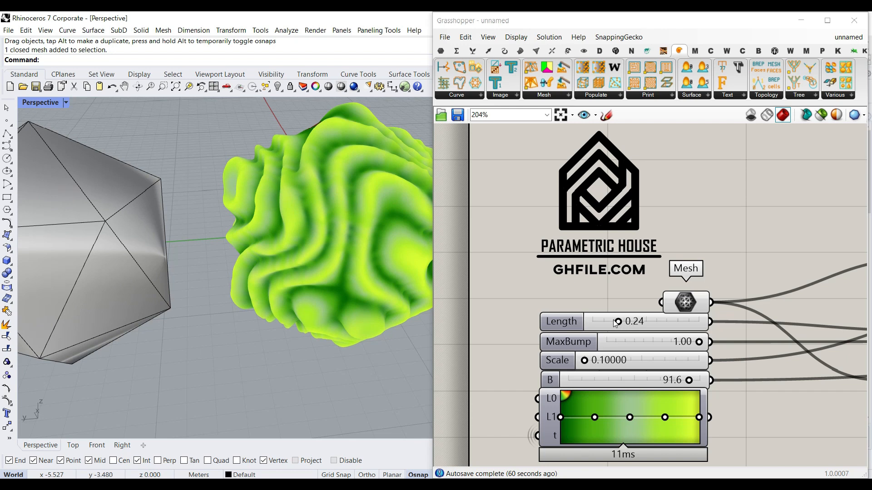
Set the sliders to Length 0.29, Scale about 0.22 and MaxBump 0.60
{"action": "left_click_drag", "start_coordinate": [617, 322], "coordinate": [608, 321]}
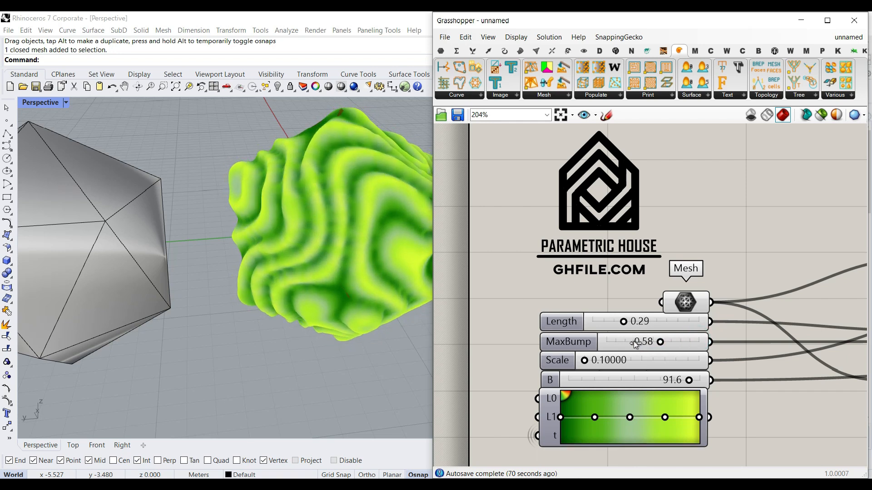
{"action": "left_click_drag", "start_coordinate": [660, 342], "coordinate": [621, 342]}
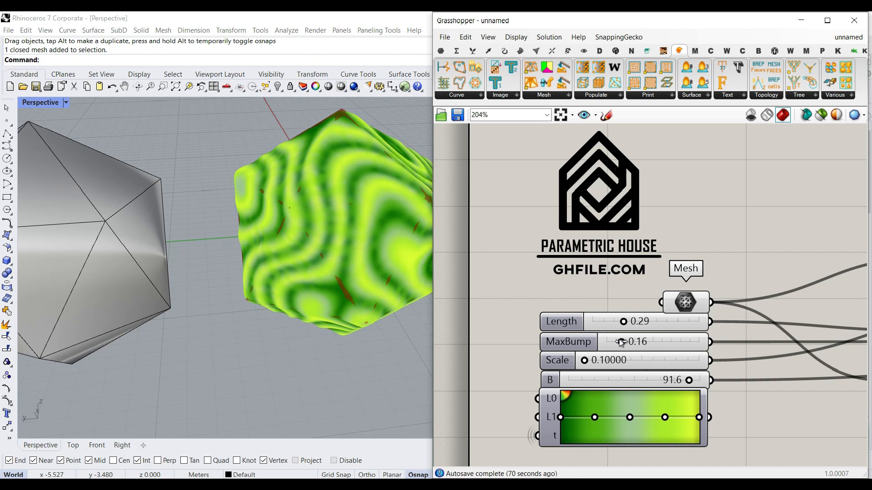
{"action": "left_click_drag", "start_coordinate": [621, 341], "coordinate": [619, 341]}
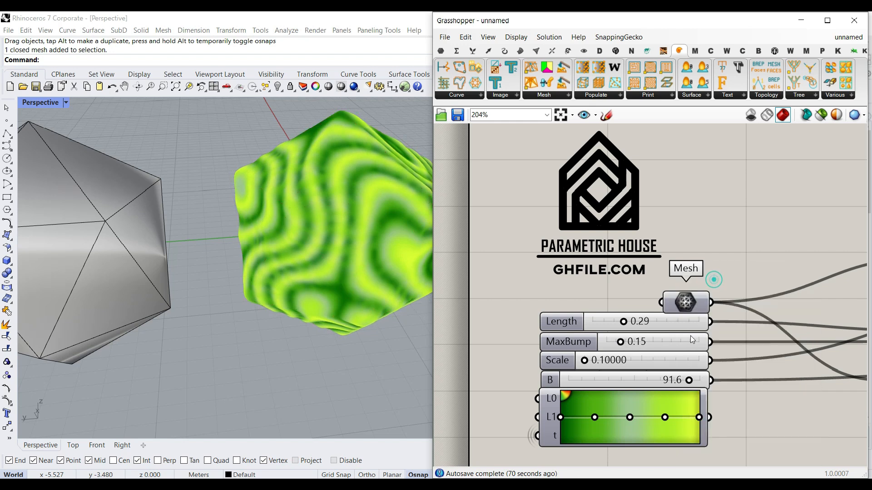
{"action": "left_click_drag", "start_coordinate": [602, 360], "coordinate": [612, 360]}
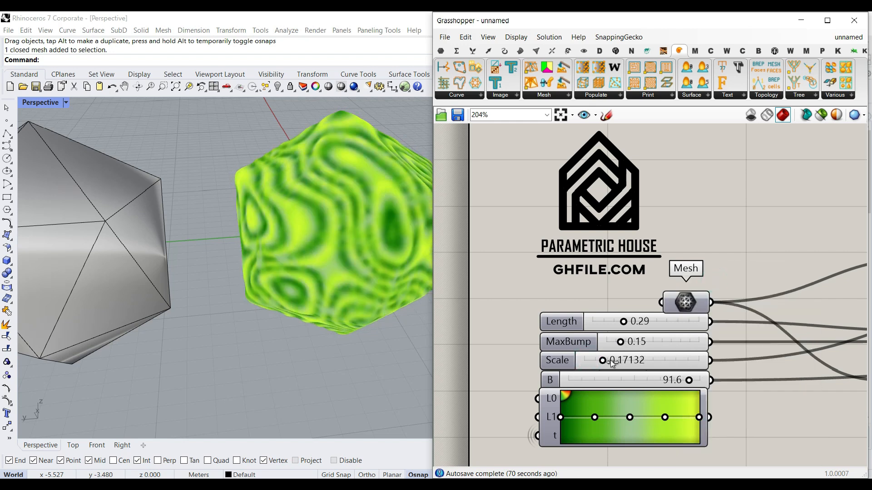
{"action": "left_click_drag", "start_coordinate": [602, 360], "coordinate": [614, 360]}
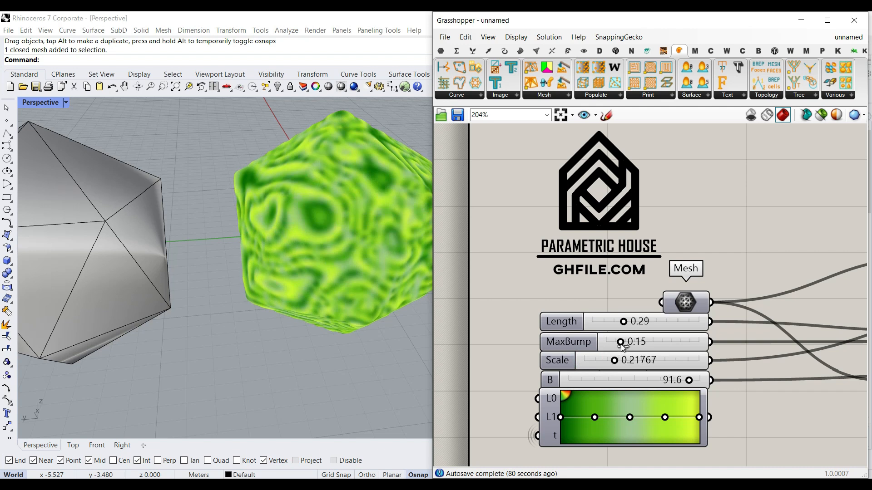
{"action": "left_click_drag", "start_coordinate": [618, 341], "coordinate": [647, 341]}
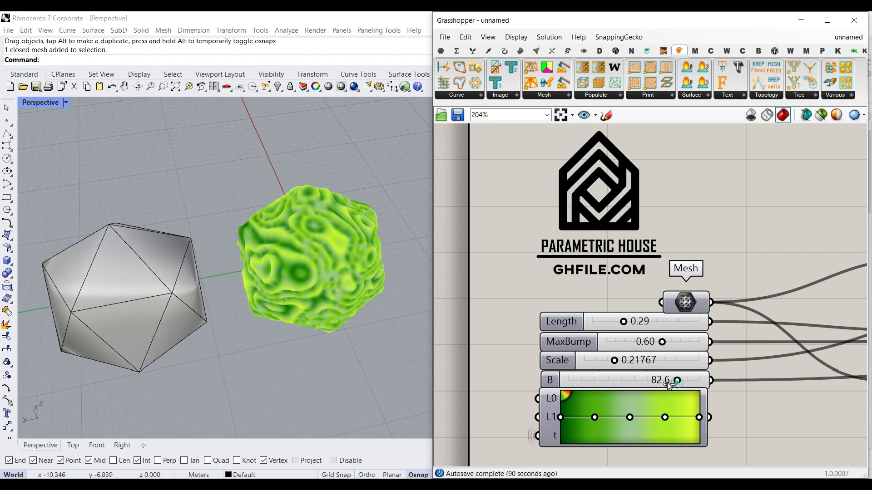
Sweep the B slider between about 20 and 82, settling at 19.3
{"action": "left_click_drag", "start_coordinate": [677, 379], "coordinate": [632, 379]}
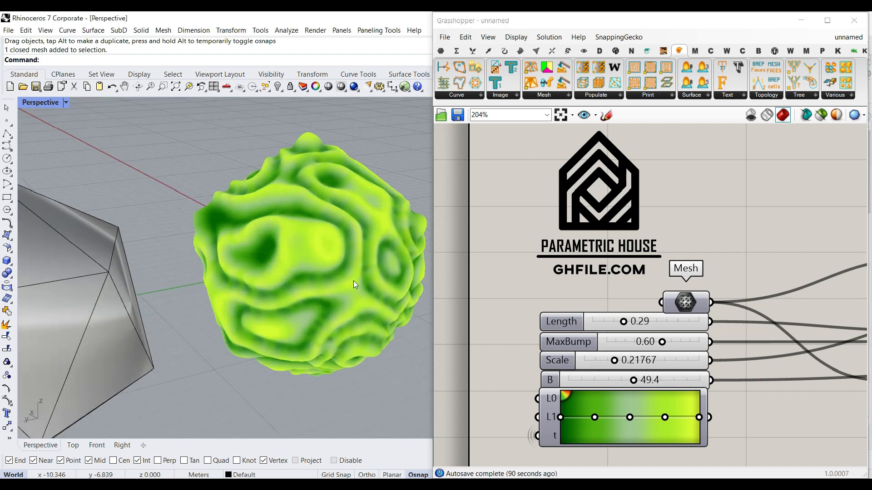
{"action": "left_click_drag", "start_coordinate": [712, 380], "coordinate": [594, 380]}
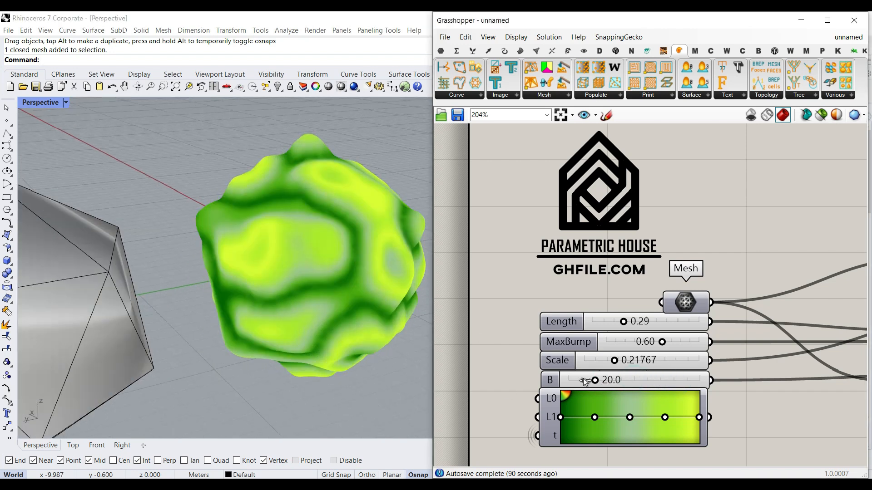
{"action": "left_click_drag", "start_coordinate": [594, 380], "coordinate": [677, 380]}
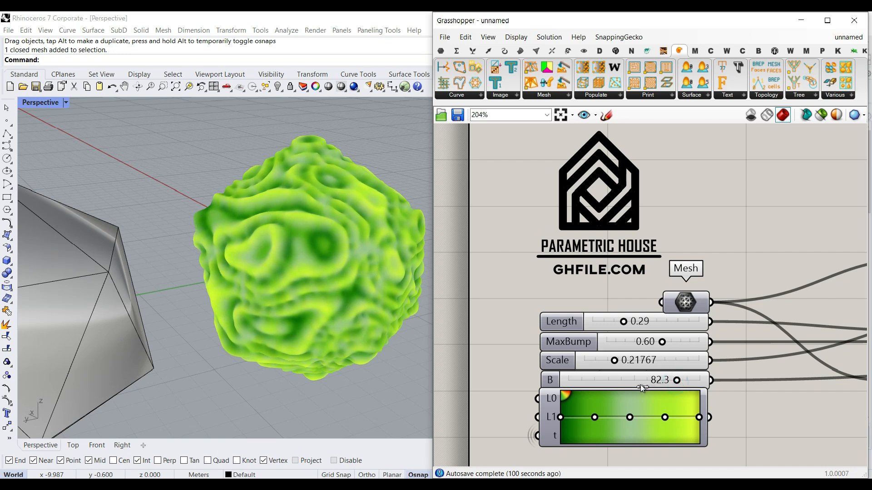
{"action": "left_click_drag", "start_coordinate": [677, 379], "coordinate": [617, 380]}
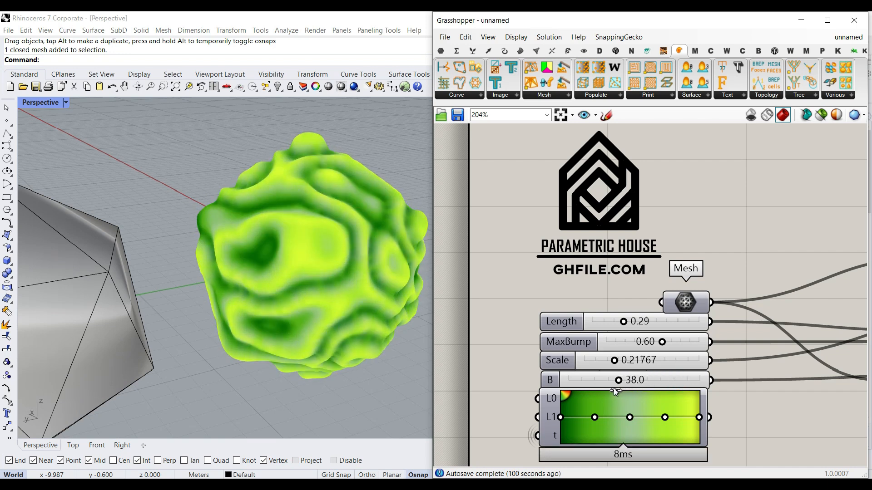
{"action": "left_click_drag", "start_coordinate": [617, 379], "coordinate": [600, 379]}
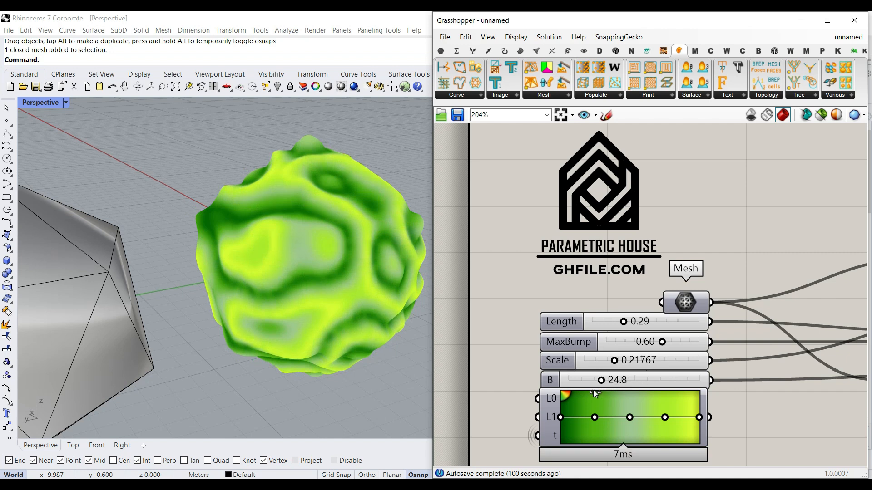
{"action": "left_click_drag", "start_coordinate": [600, 381], "coordinate": [592, 380]}
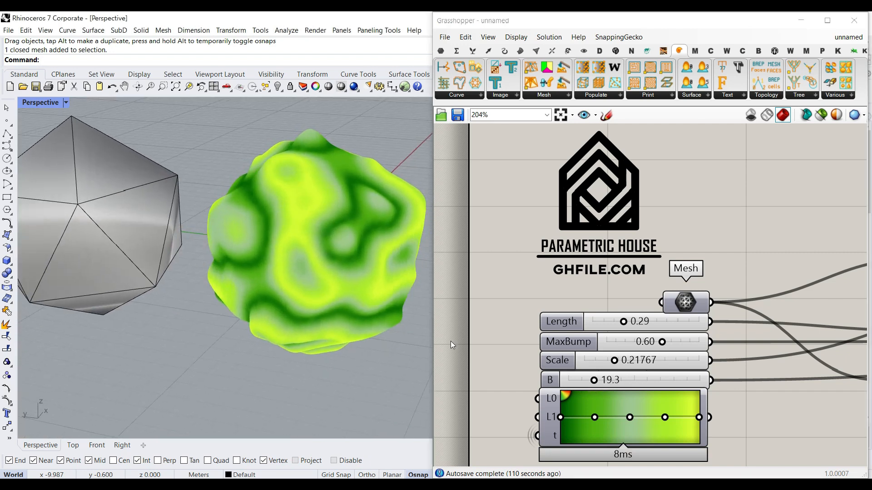
{"action": "right_click", "coordinate": [623, 428]}
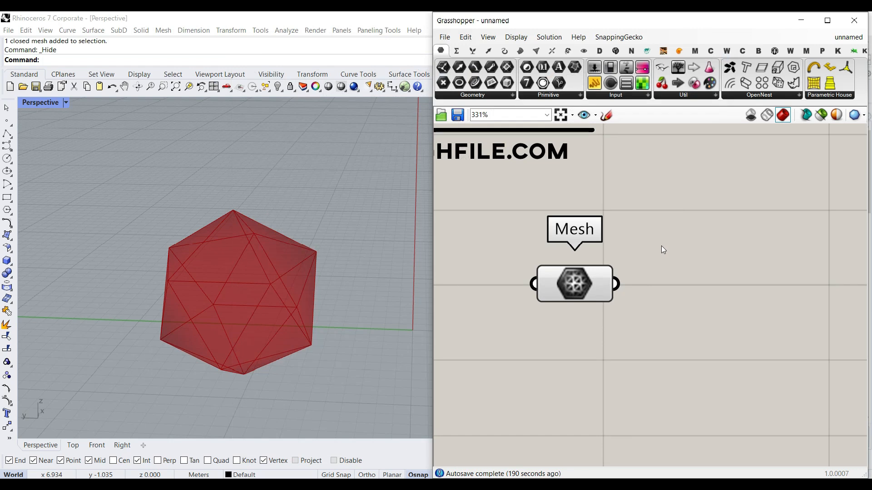
Open the Nautilus mesh-tools tab and its list of mesh components
{"action": "left_click", "coordinate": [679, 50]}
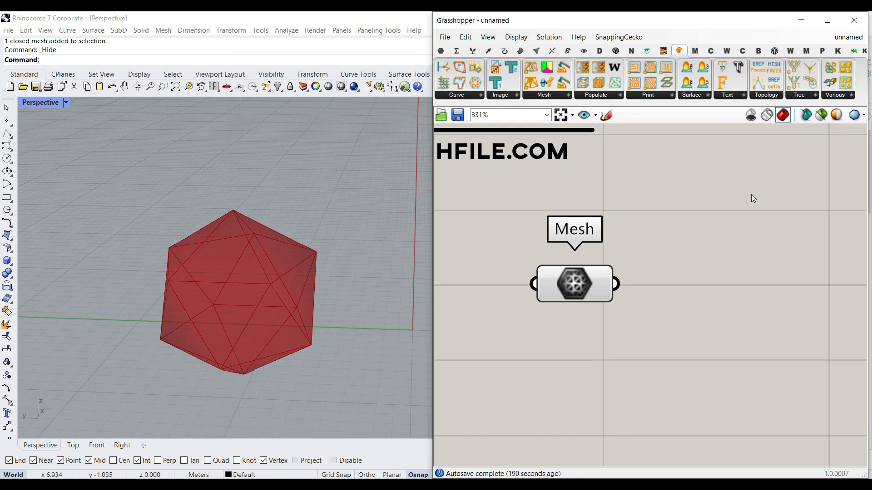
{"action": "left_click", "coordinate": [543, 95]}
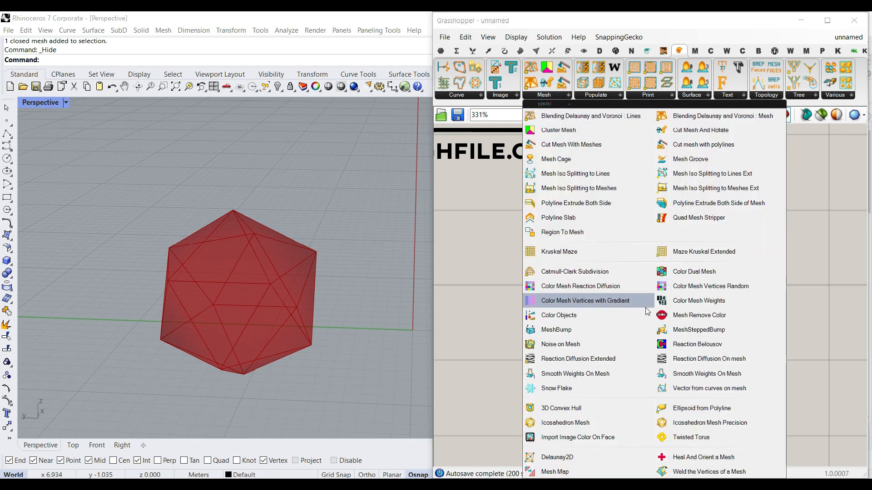
{"action": "mouse_move", "coordinate": [560, 344]}
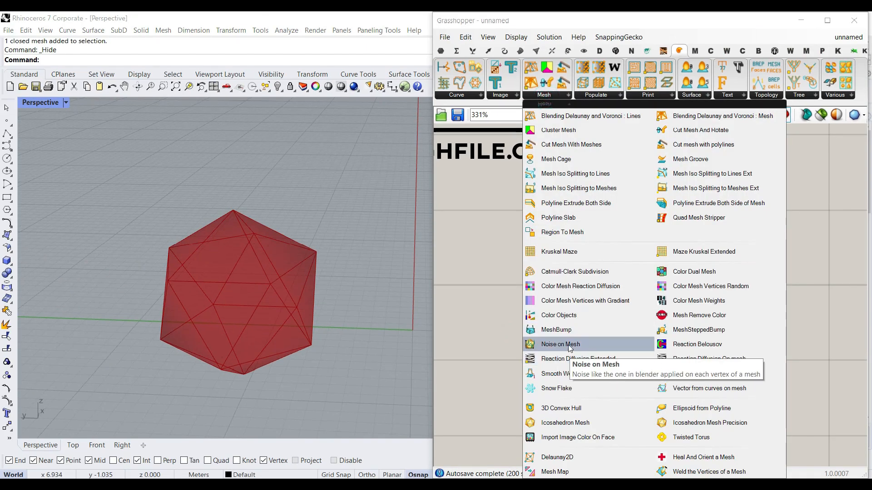
Place a Noise on Mesh component from the Mesh dropdown
{"action": "left_click", "coordinate": [560, 343]}
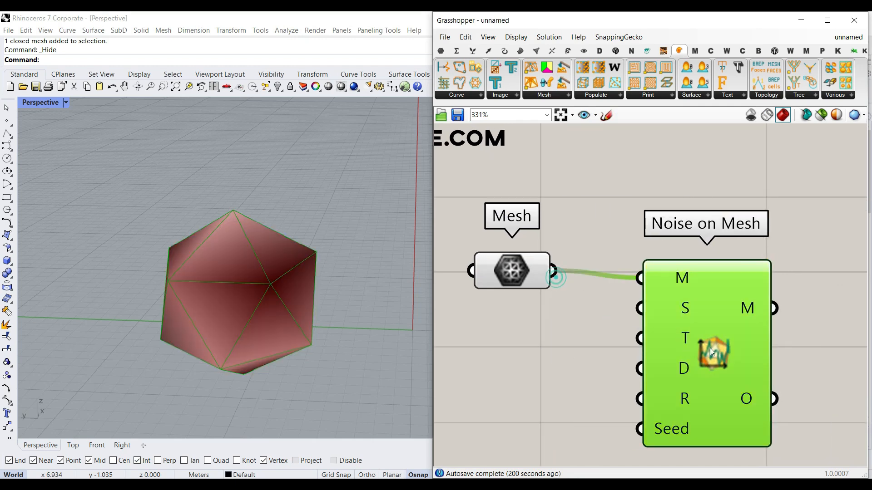